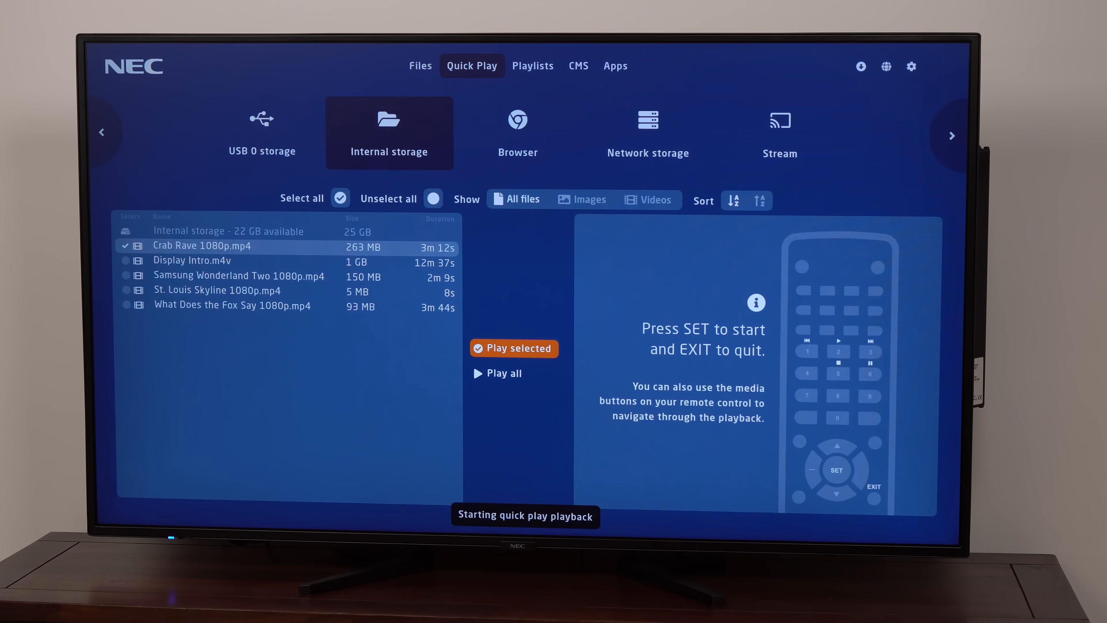
Play the selected Crab Rave 1080p.mp4 video from internal storage
left_click(514, 348)
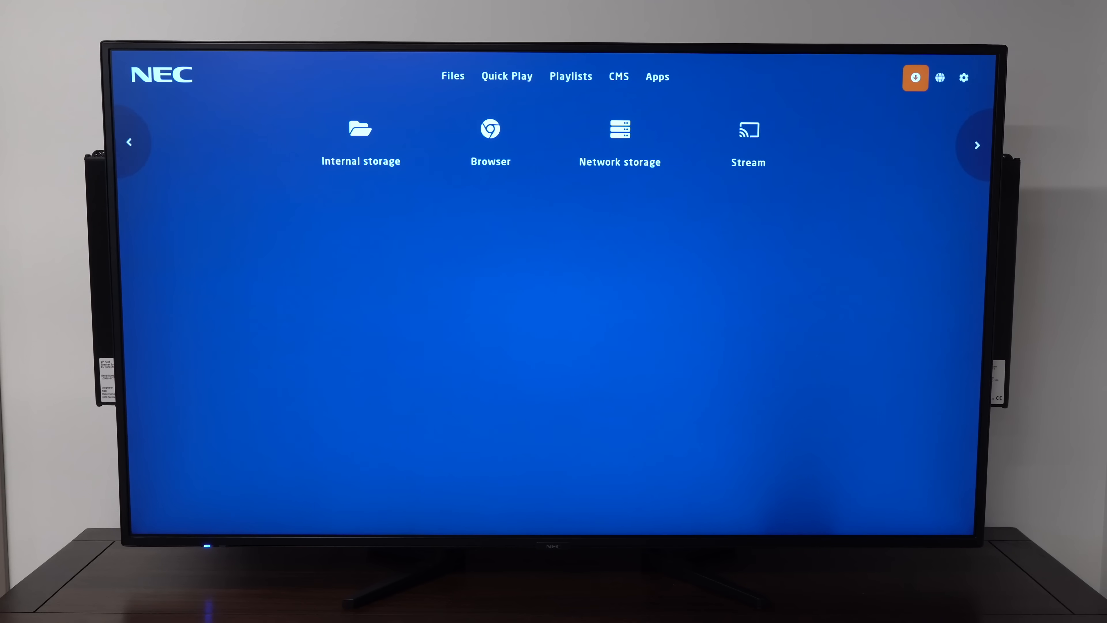
Install the new MediaPlayer version with restart, then scroll the CMS vendor apps toward Rise Vision
left_click(915, 78)
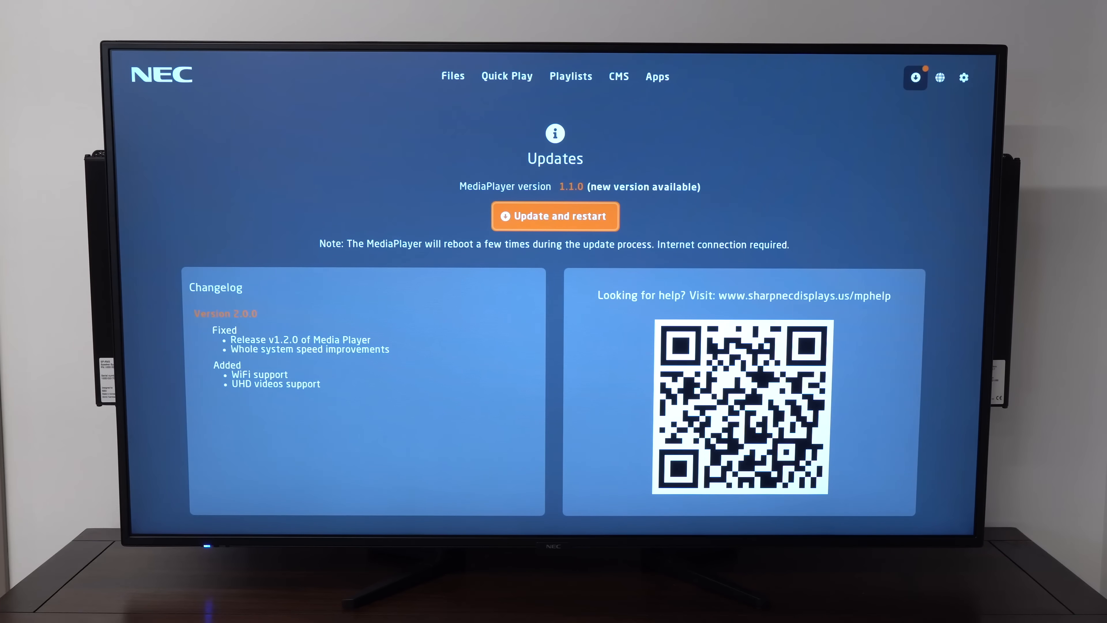
left_click(555, 216)
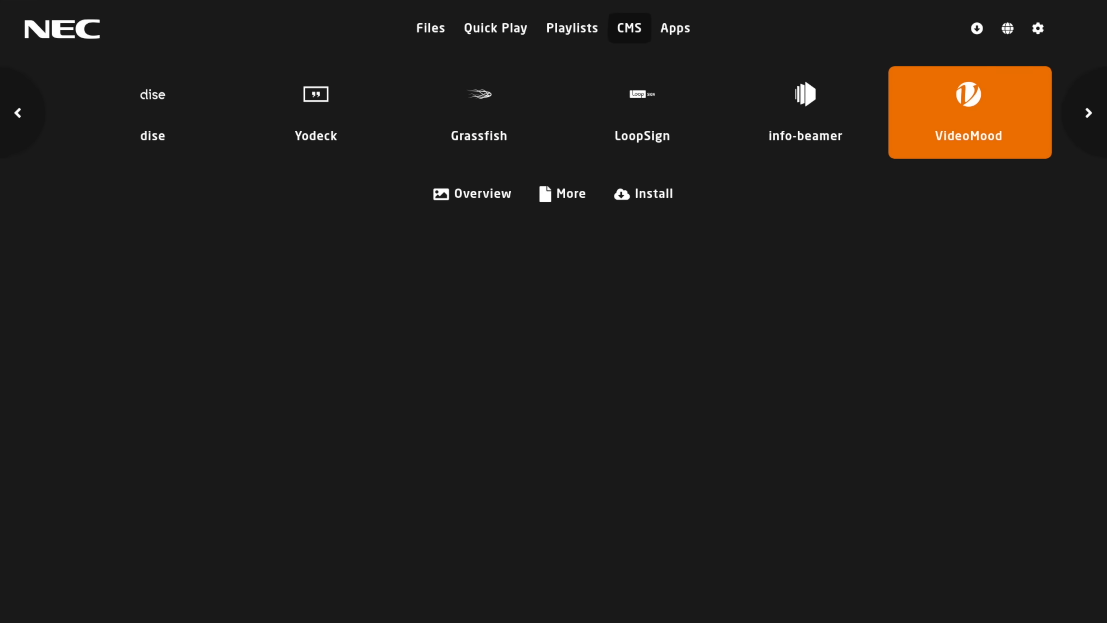
left_click(1089, 113)
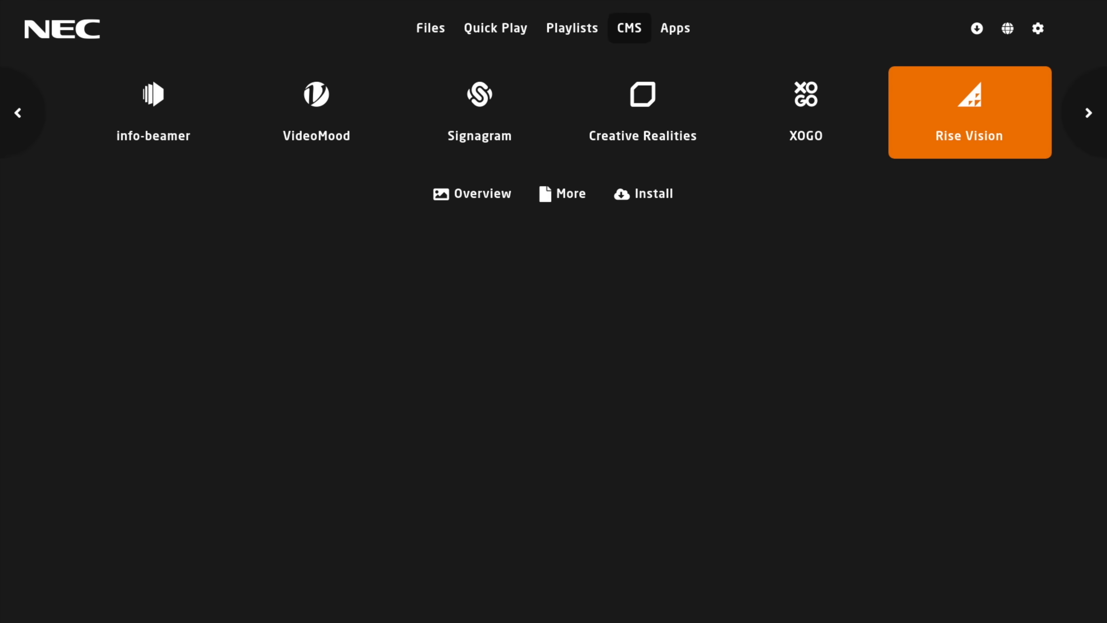